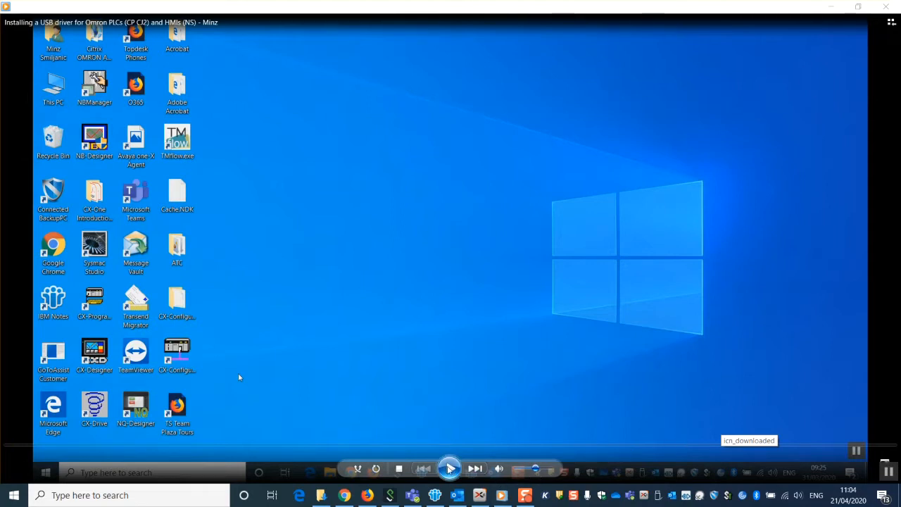
Open Windows Settings and search 'dev' to find Device Manager
{"action": "left_click", "coordinate": [449, 468]}
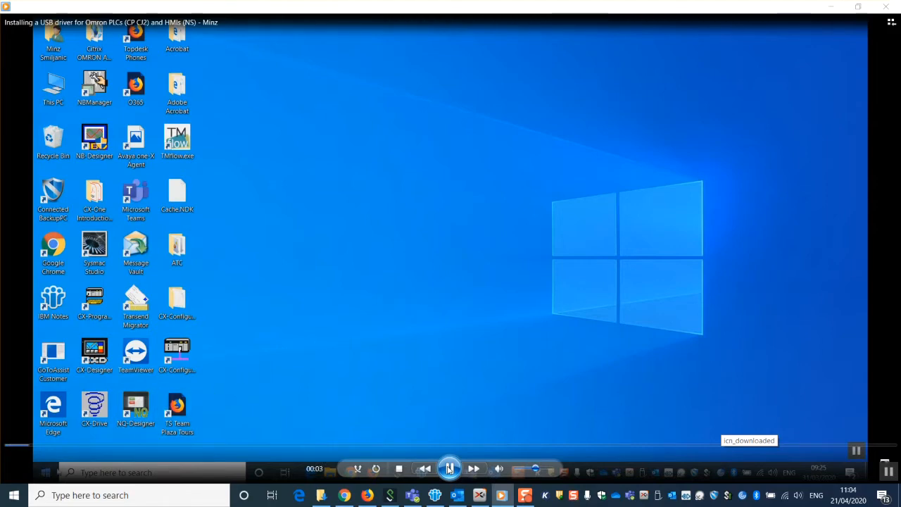
{"action": "left_click", "coordinate": [13, 494]}
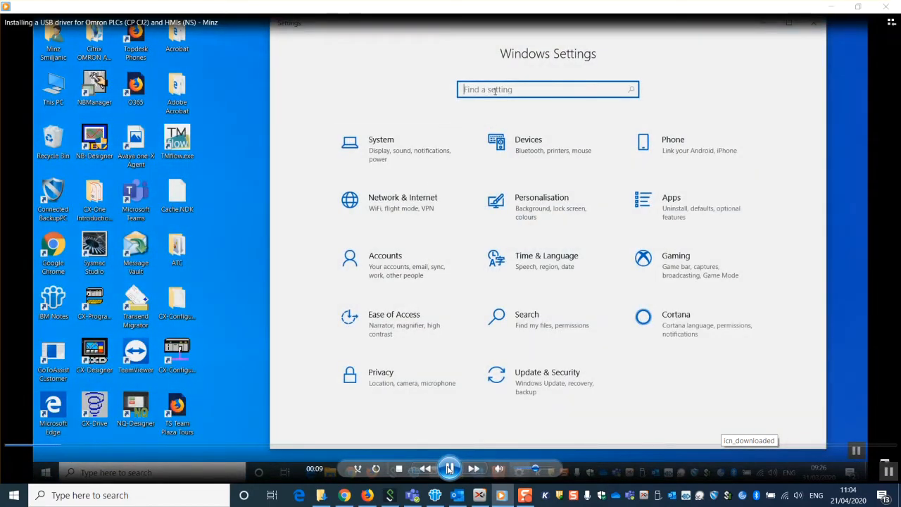
{"action": "type", "text": "device manager"}
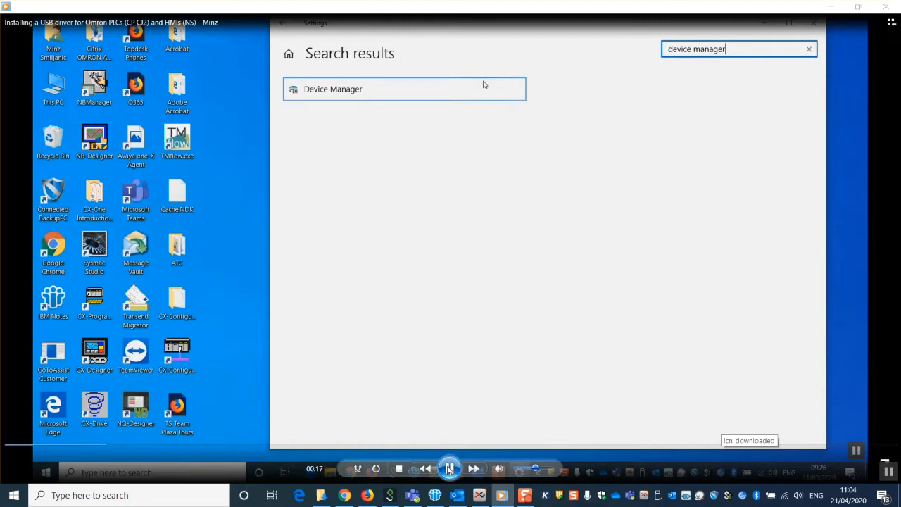
{"action": "mouse_move", "coordinate": [344, 92]}
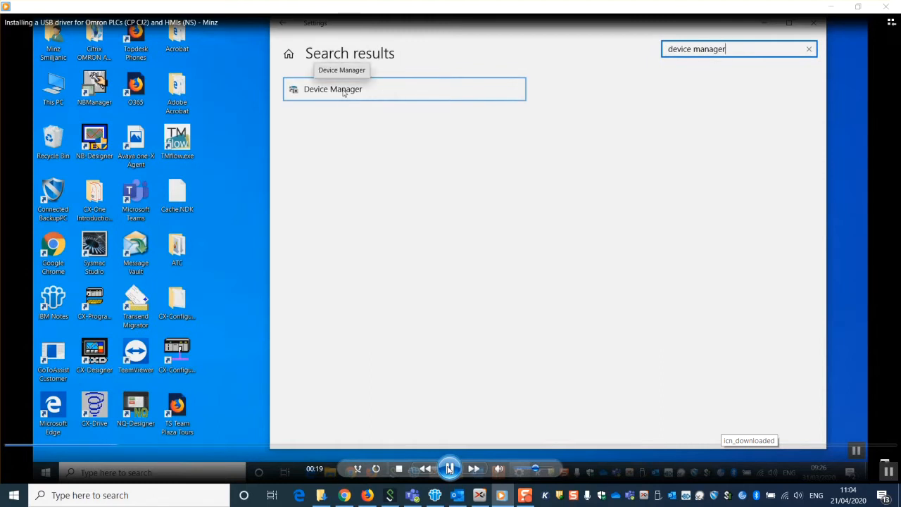
Open Device Manager and start Update driver for the OMRON-PLC device under HMI USB Device
{"action": "left_click", "coordinate": [332, 89]}
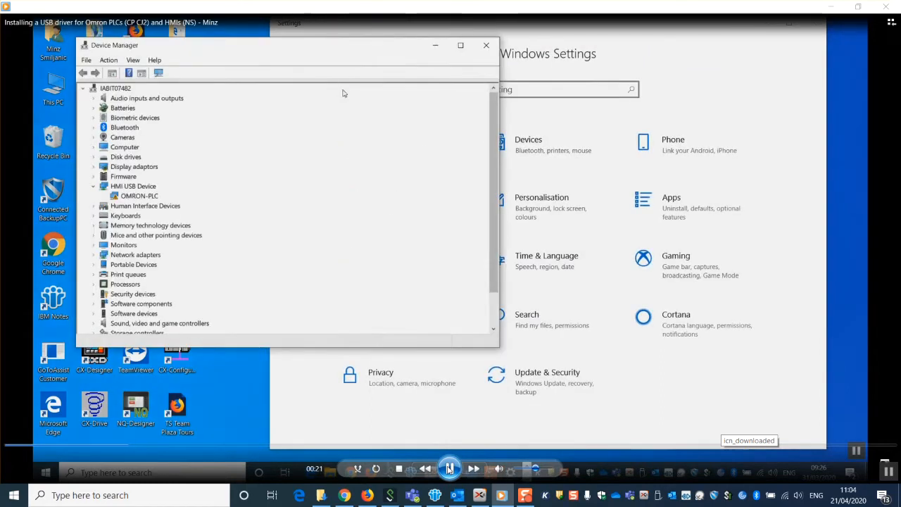
{"action": "mouse_move", "coordinate": [439, 155]}
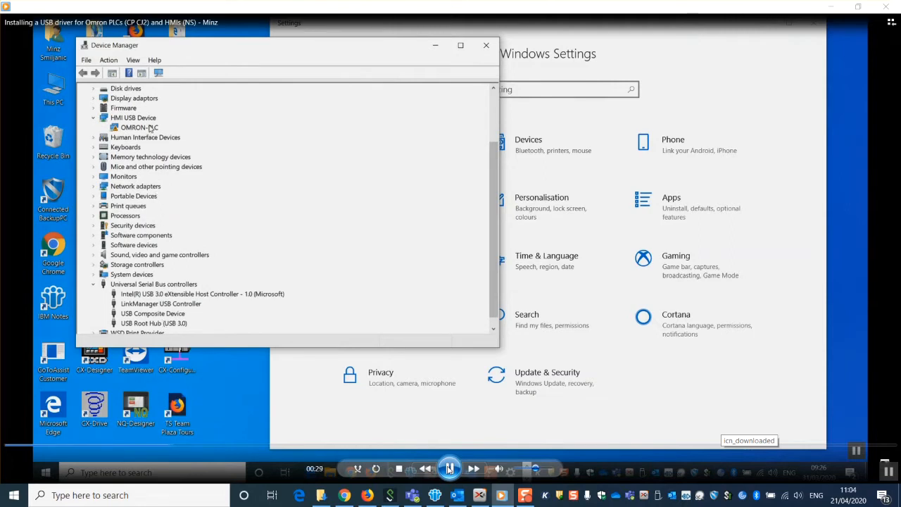
{"action": "right_click", "coordinate": [138, 127]}
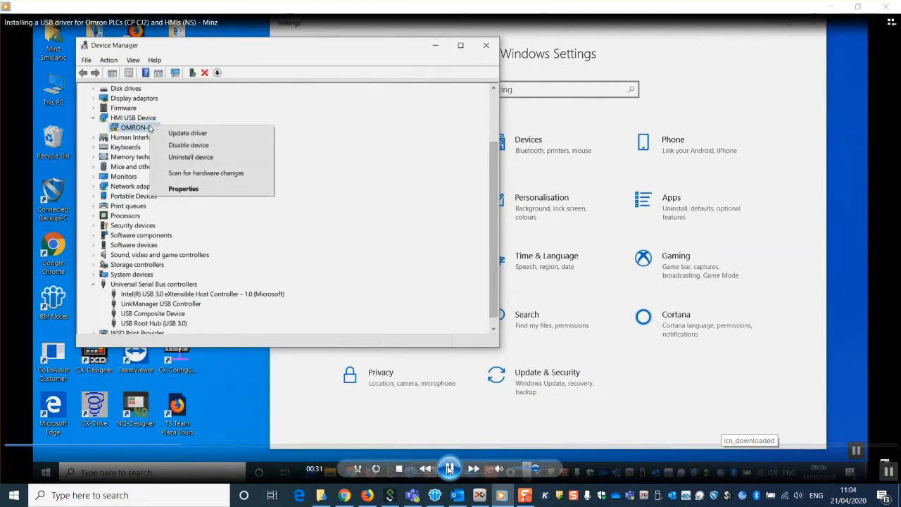
{"action": "mouse_move", "coordinate": [188, 133]}
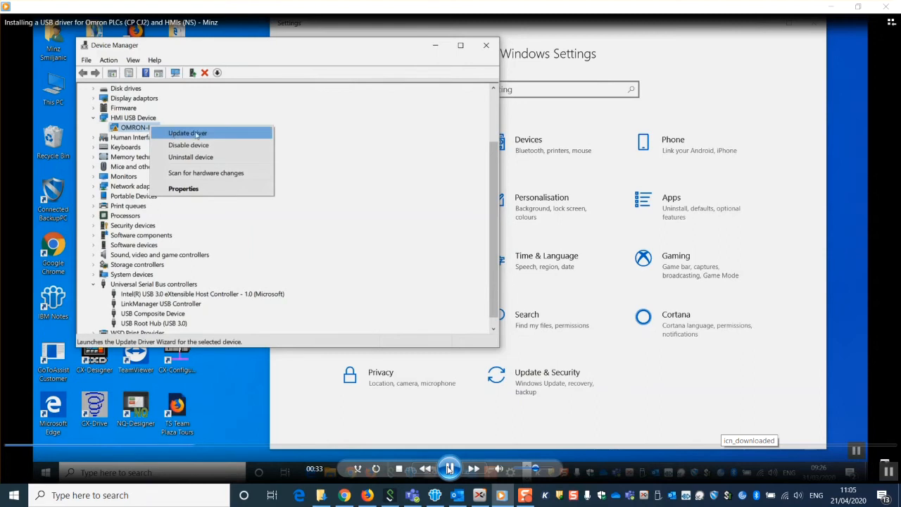
{"action": "mouse_move", "coordinate": [208, 134]}
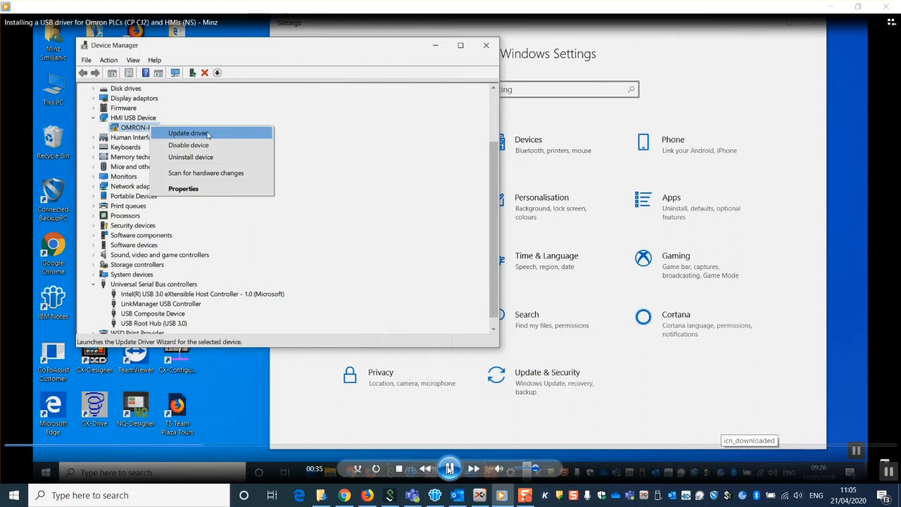
{"action": "left_click", "coordinate": [188, 133]}
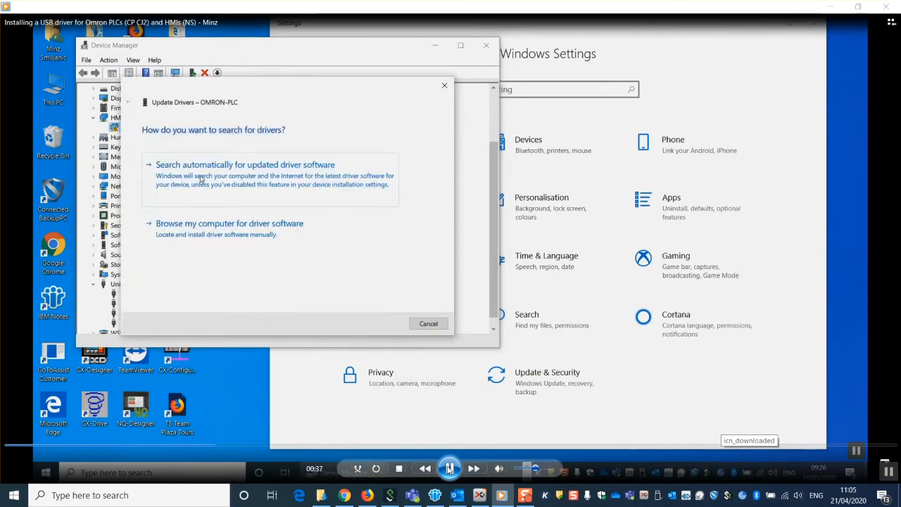
Browse manually for driver software, going to System (C:) > Program Files (x86)
{"action": "left_click", "coordinate": [230, 223]}
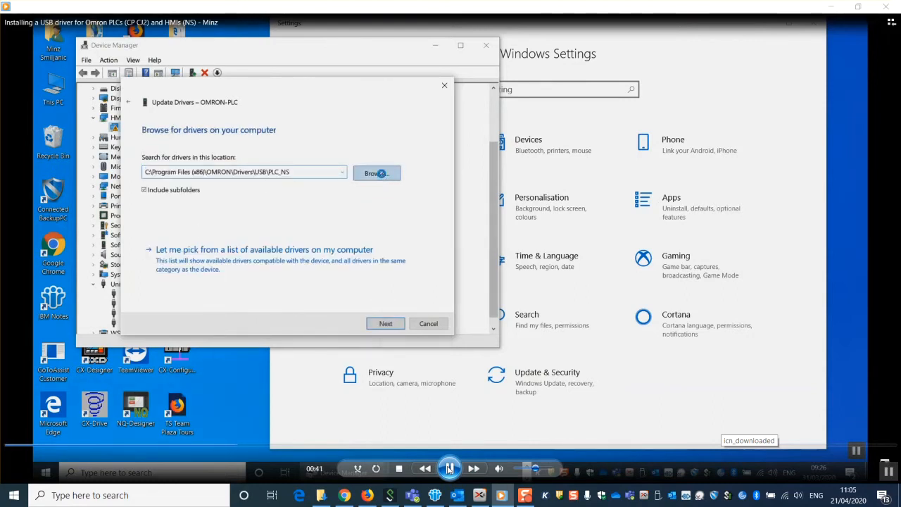
{"action": "left_click", "coordinate": [376, 173]}
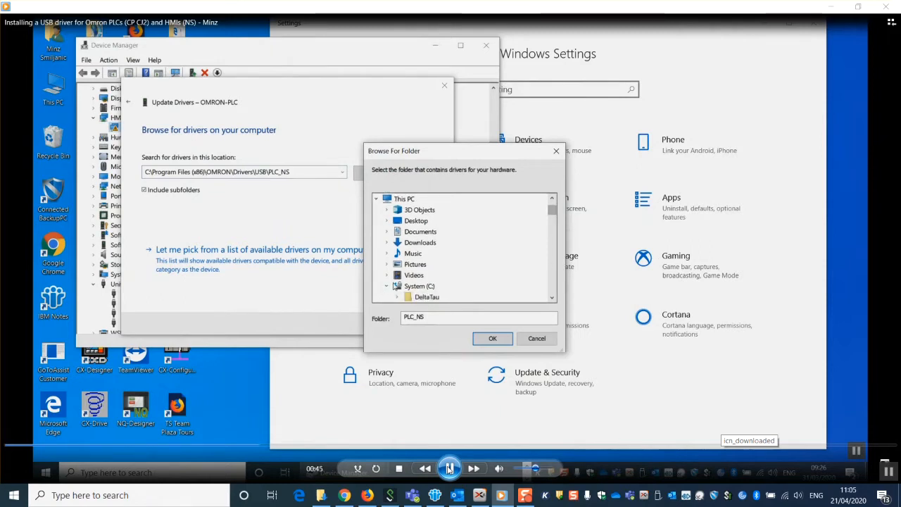
{"action": "left_click", "coordinate": [419, 286]}
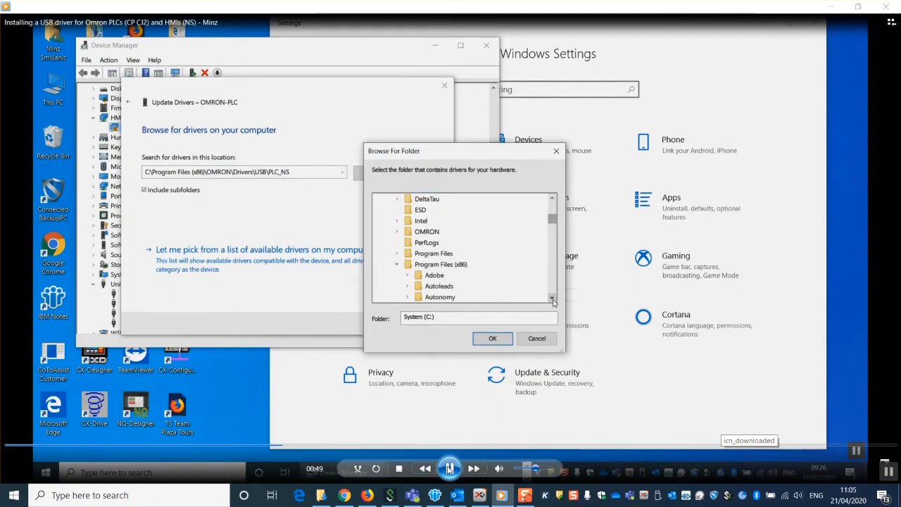
{"action": "left_click", "coordinate": [434, 264]}
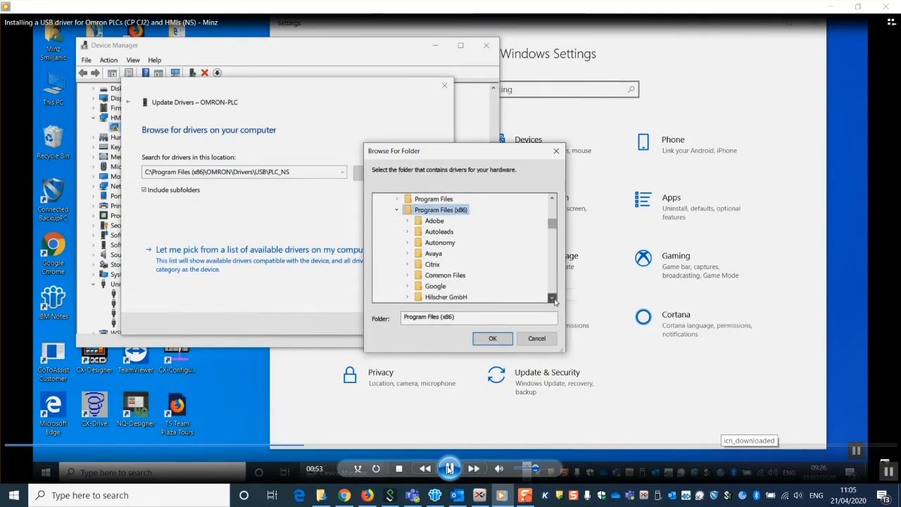
{"action": "scroll", "scroll_direction": "down", "scroll_amount": 3}
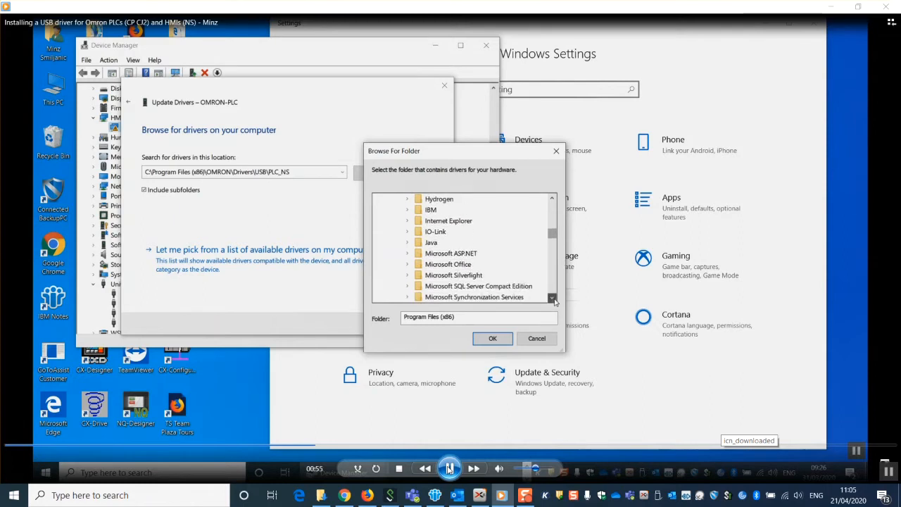
{"action": "scroll", "scroll_direction": "down", "scroll_amount": 3}
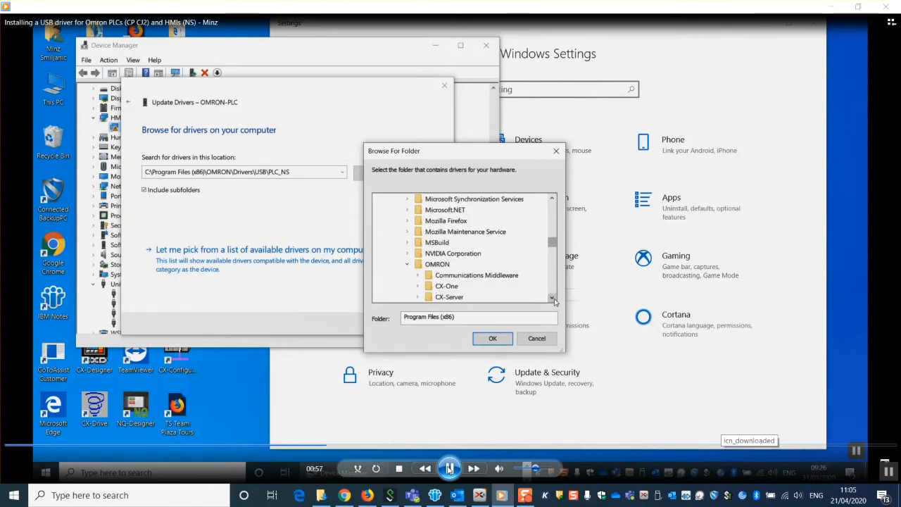
Select the OMRON > Drivers > USB > PLC_NS folder and install the driver
{"action": "left_click", "coordinate": [437, 264]}
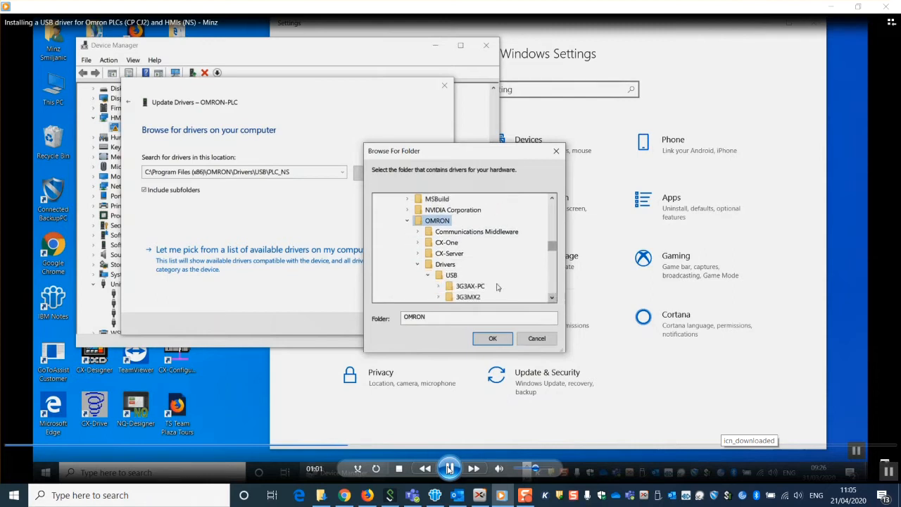
{"action": "left_click", "coordinate": [445, 264]}
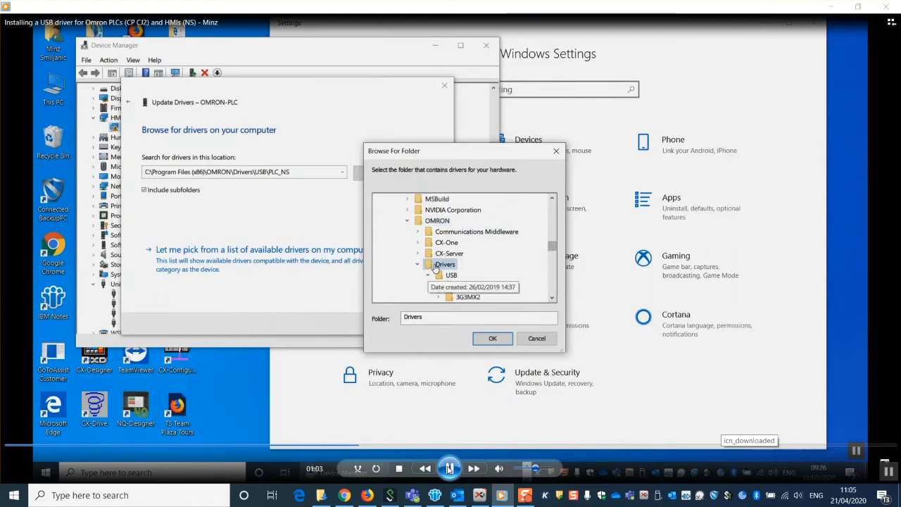
{"action": "left_click", "coordinate": [451, 275]}
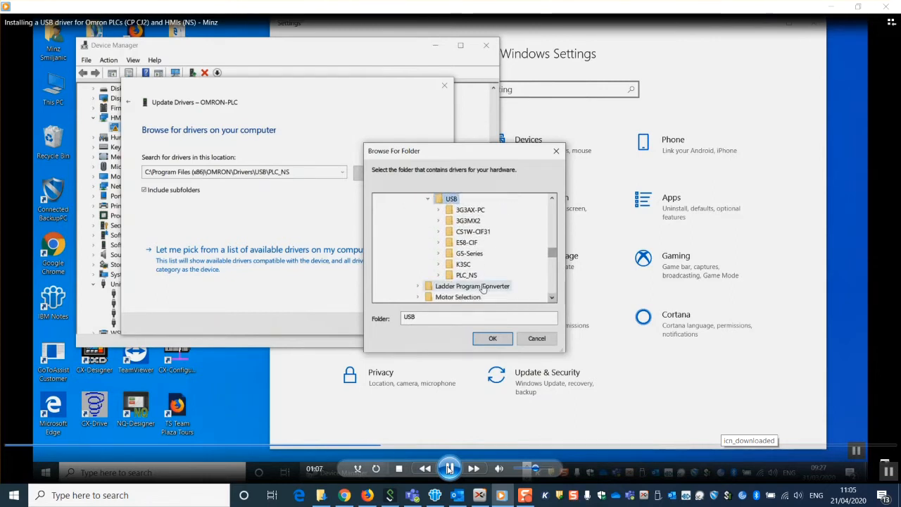
{"action": "left_click", "coordinate": [466, 274]}
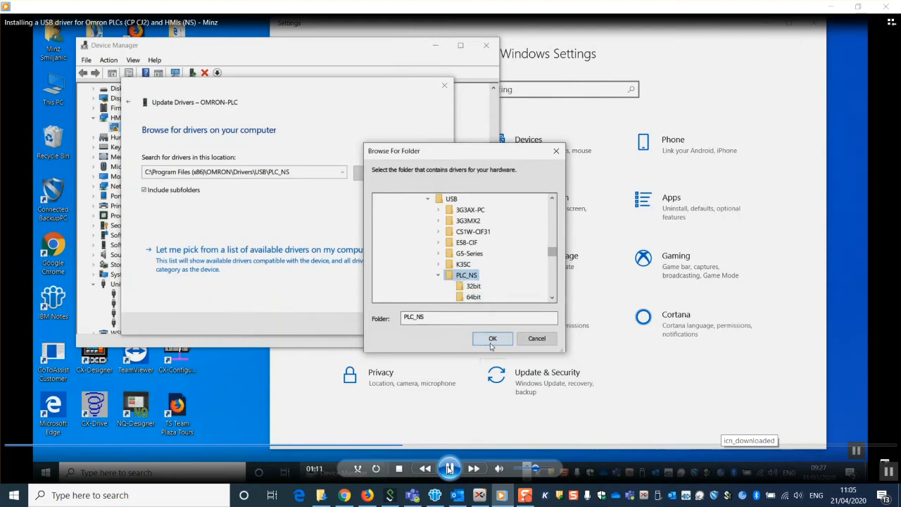
{"action": "left_click", "coordinate": [492, 338]}
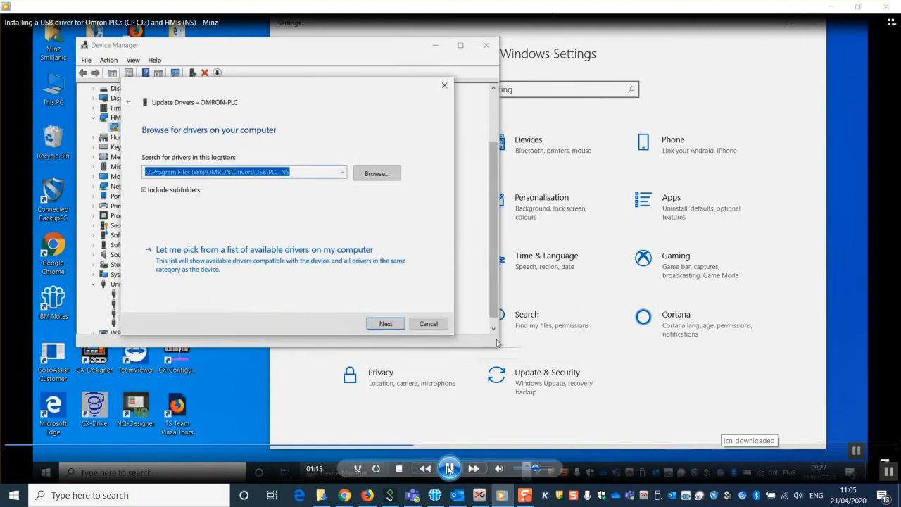
{"action": "left_click", "coordinate": [384, 323]}
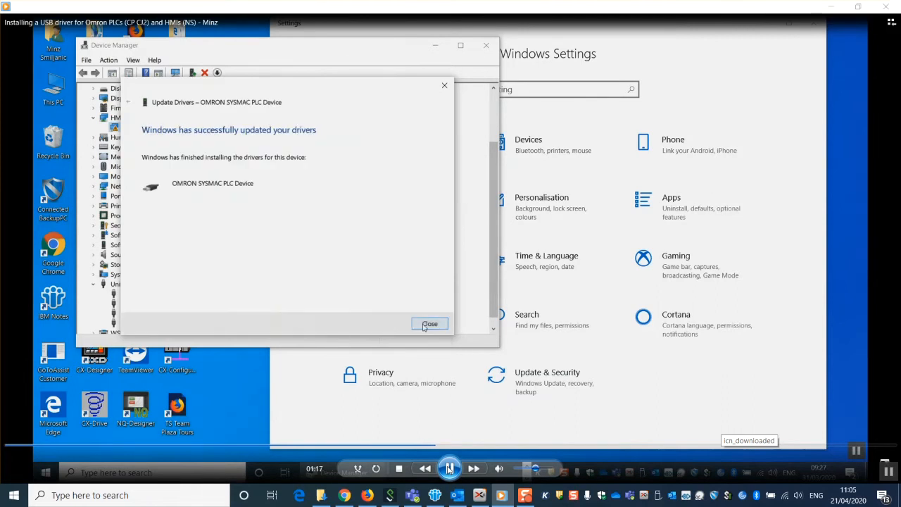
Dismiss the success page, check OMRON SYSMAC PLC Device under USB controllers, and close Device Manager and Settings
{"action": "left_click", "coordinate": [429, 323]}
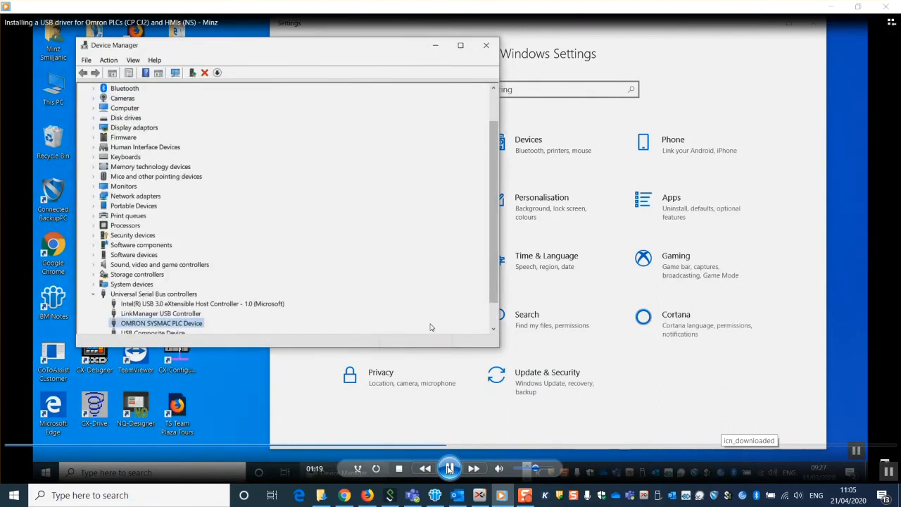
{"action": "scroll", "scroll_direction": "down", "scroll_amount": 3}
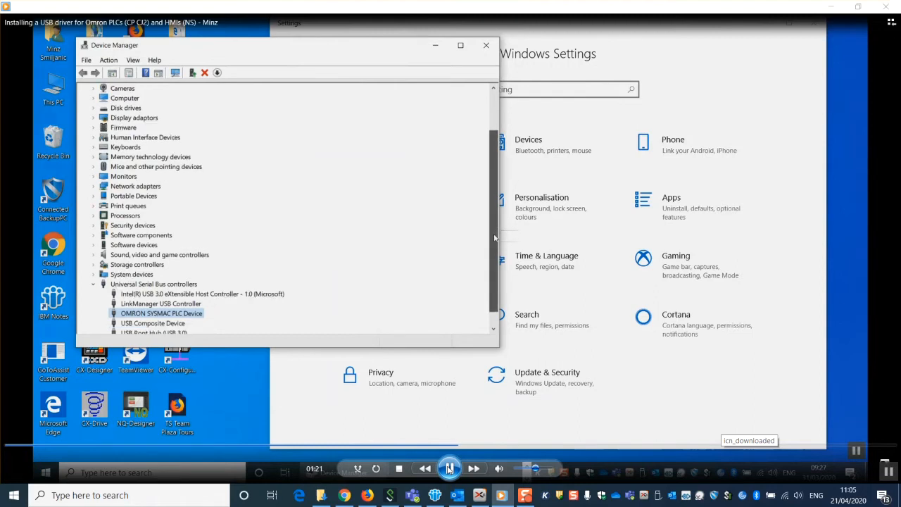
{"action": "scroll", "scroll_direction": "down", "scroll_amount": 3}
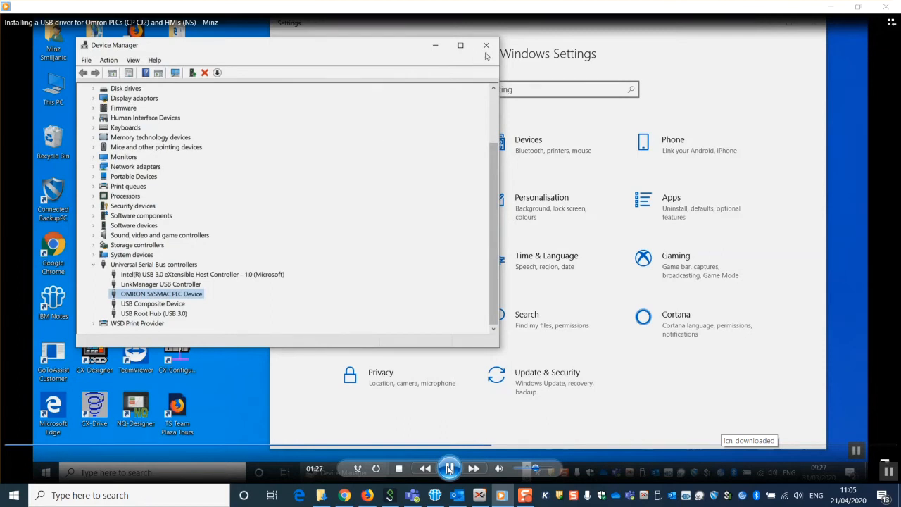
{"action": "left_click", "coordinate": [486, 45]}
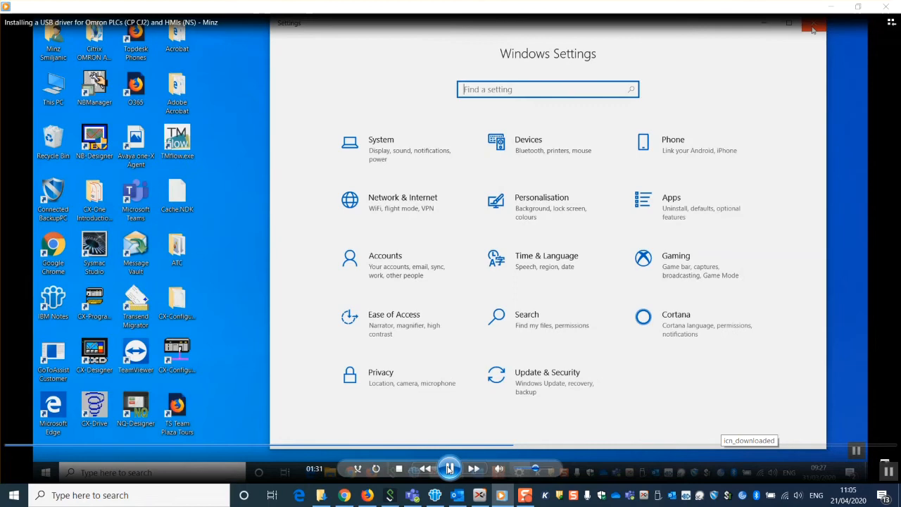
{"action": "left_click", "coordinate": [813, 27]}
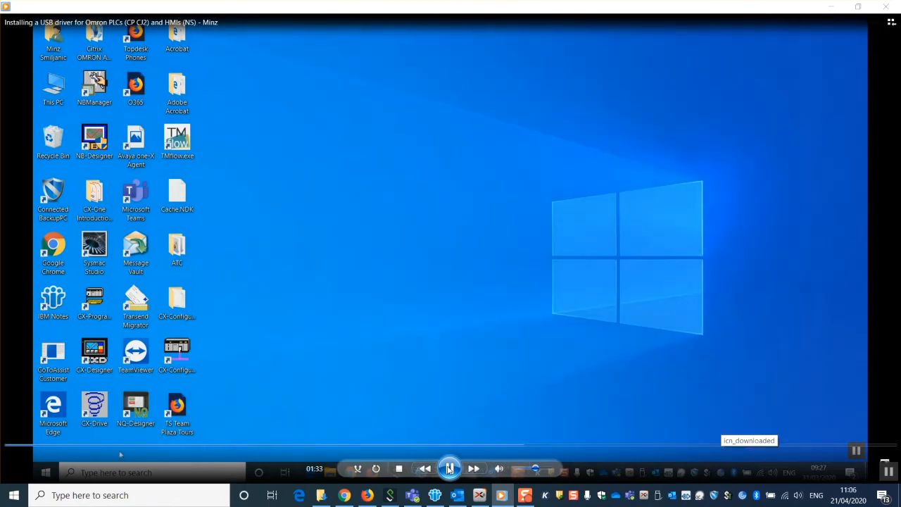
{"action": "left_click", "coordinate": [13, 494]}
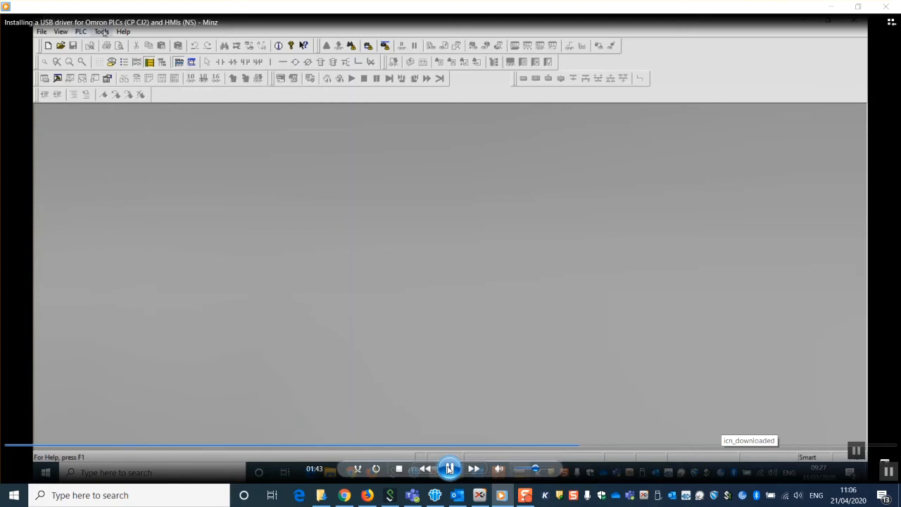
Go online with PLC > Auto Online > Direct Online over USB and accept the program transfer
{"action": "left_click", "coordinate": [80, 31]}
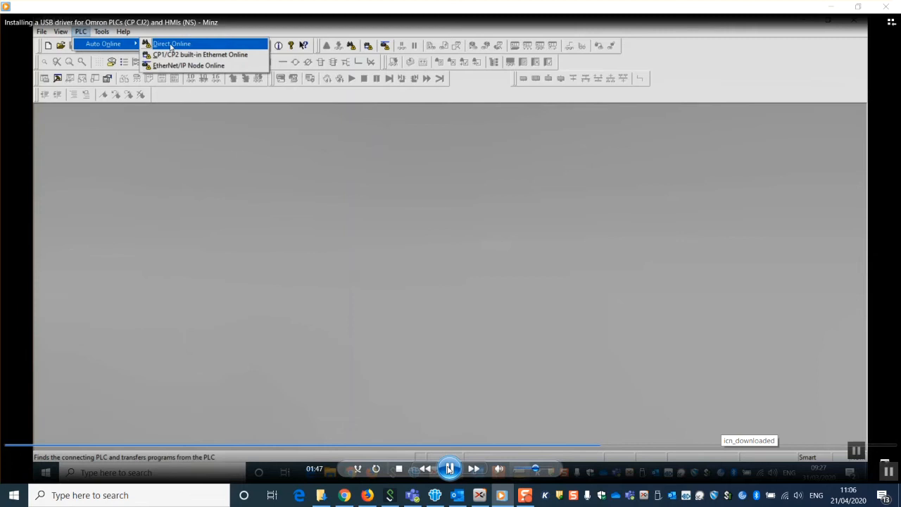
{"action": "left_click", "coordinate": [171, 43]}
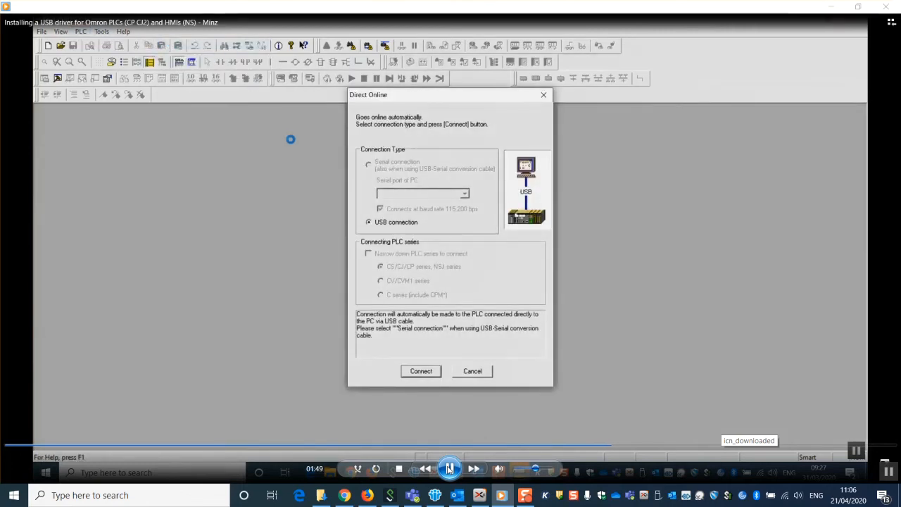
{"action": "mouse_move", "coordinate": [433, 362]}
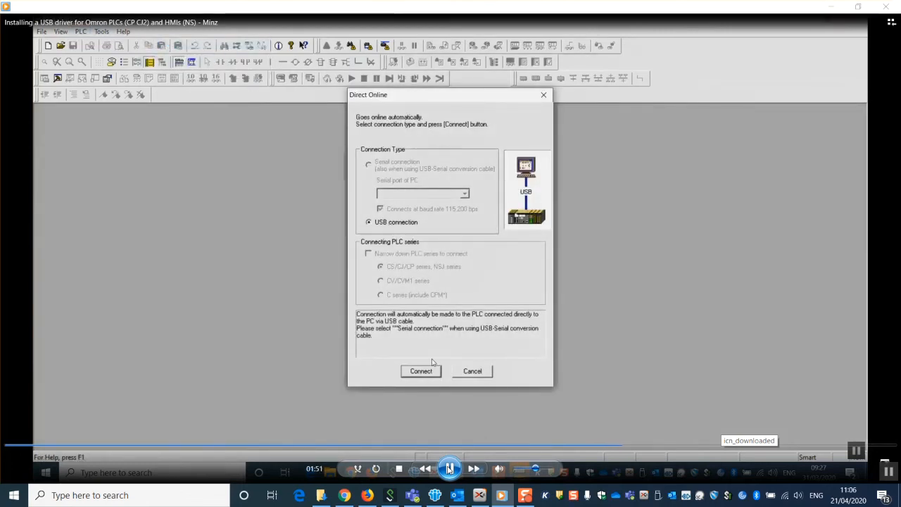
{"action": "left_click", "coordinate": [420, 371]}
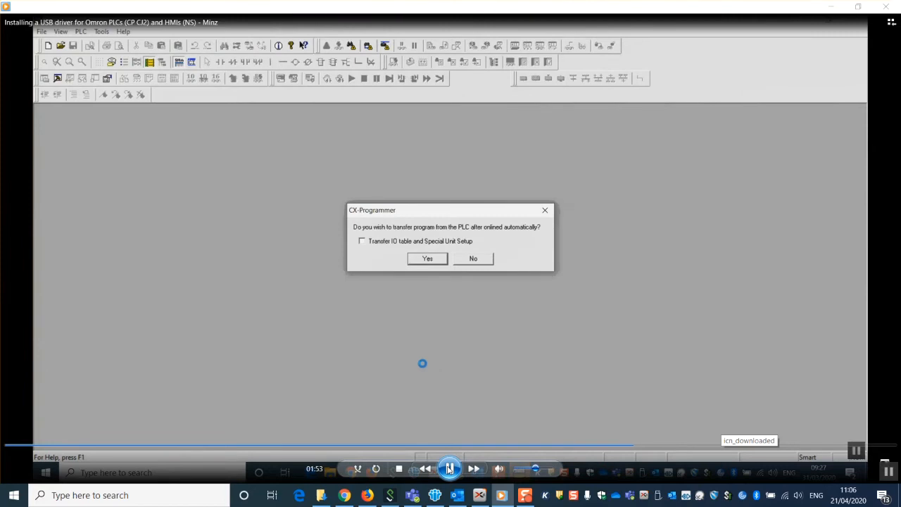
{"action": "left_click", "coordinate": [426, 258]}
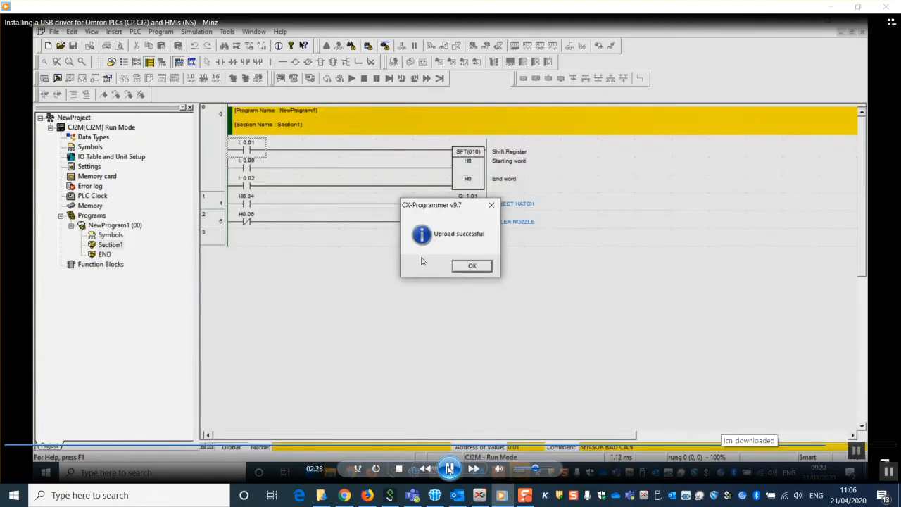
Acknowledge the upload success and right-click a rung of the running ladder program
{"action": "left_click", "coordinate": [471, 265]}
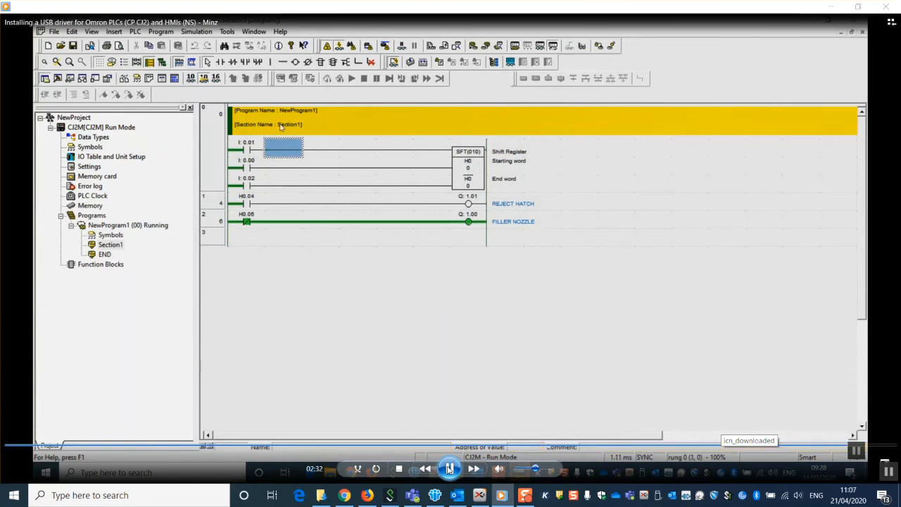
{"action": "right_click", "coordinate": [283, 145]}
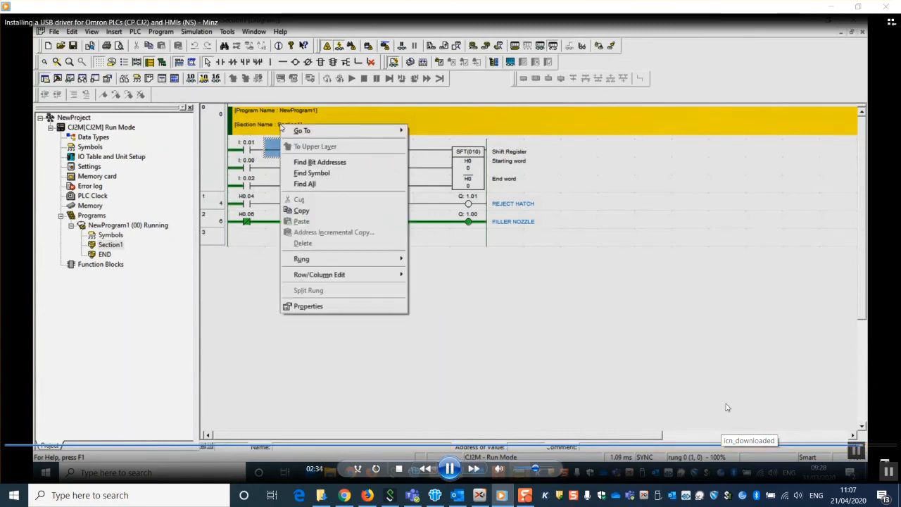